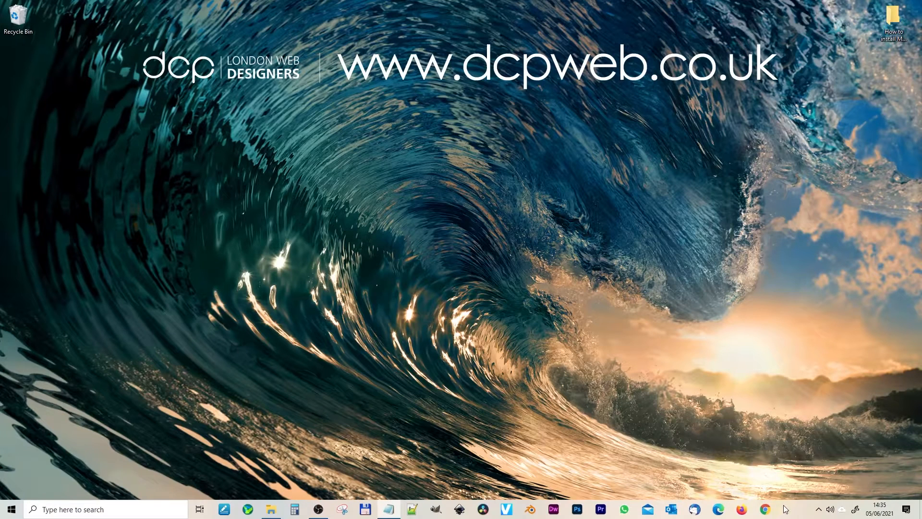
Launch Chrome and search Google for 'Measure-it Chrome plugin'
click(765, 508)
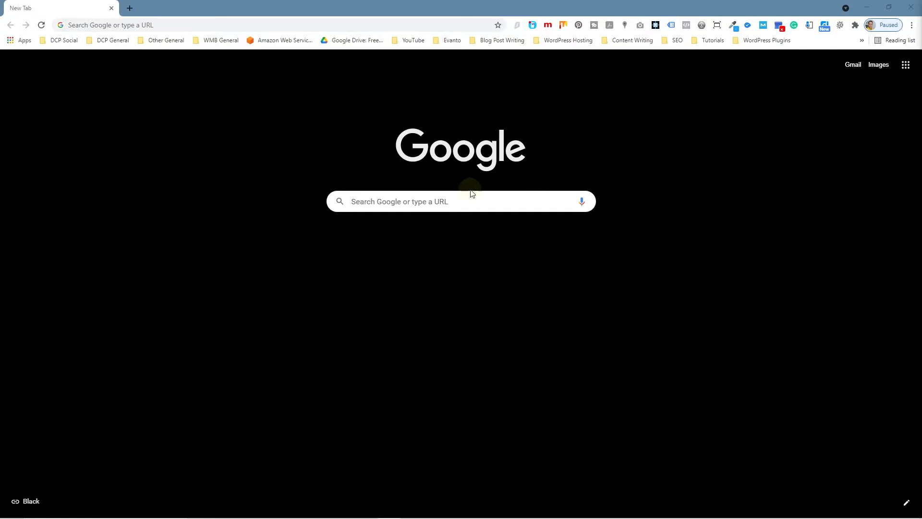
text(Measure-it Chrome plugin)
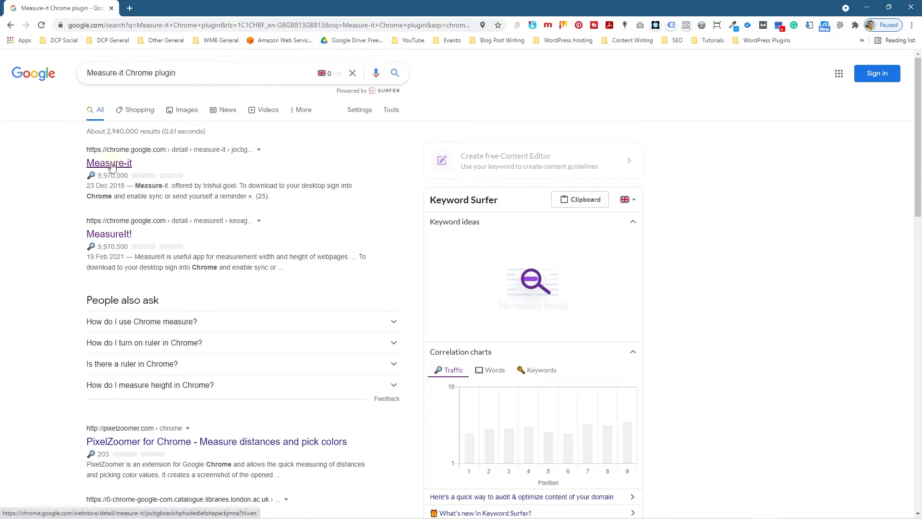
Add the Measure-it extension from its Chrome Web Store page and verify it in the extensions menu
click(109, 163)
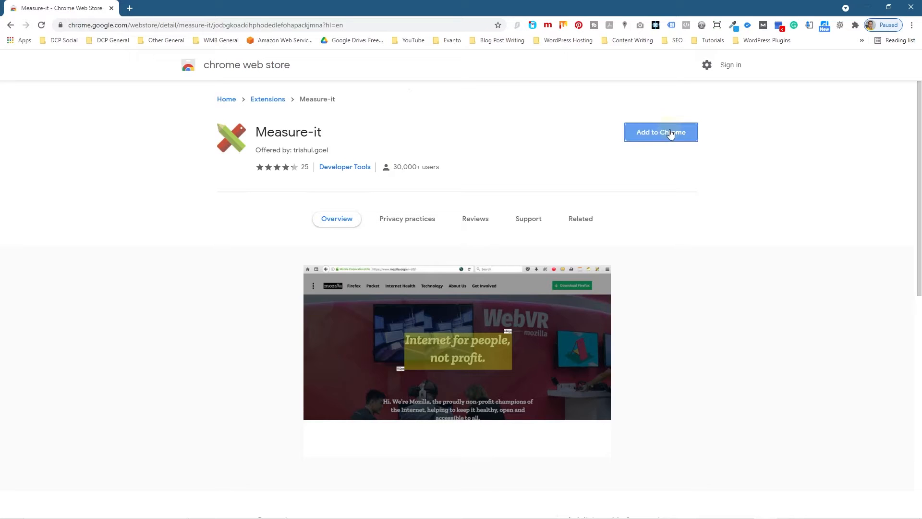
click(660, 132)
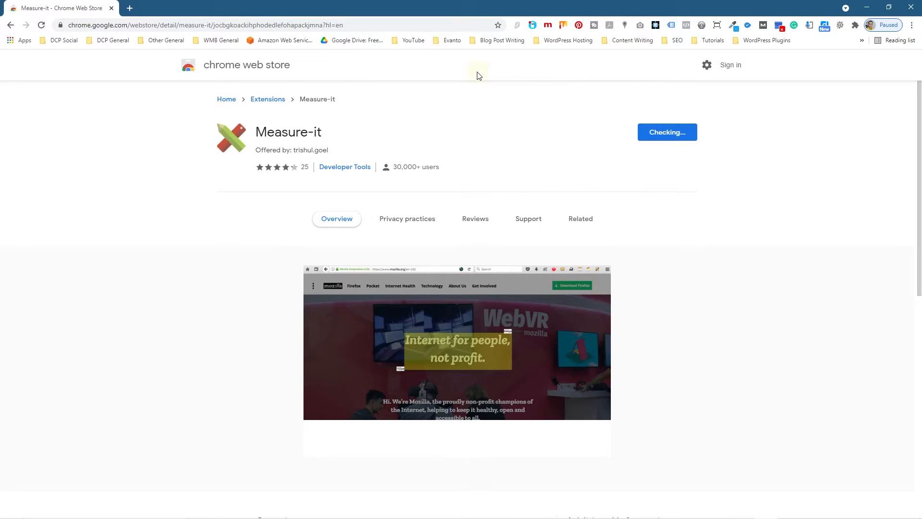
click(666, 132)
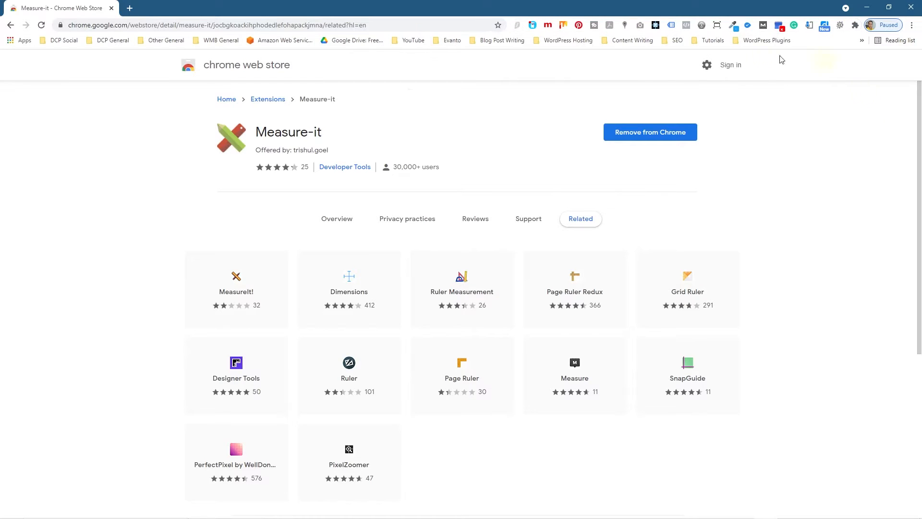
click(855, 26)
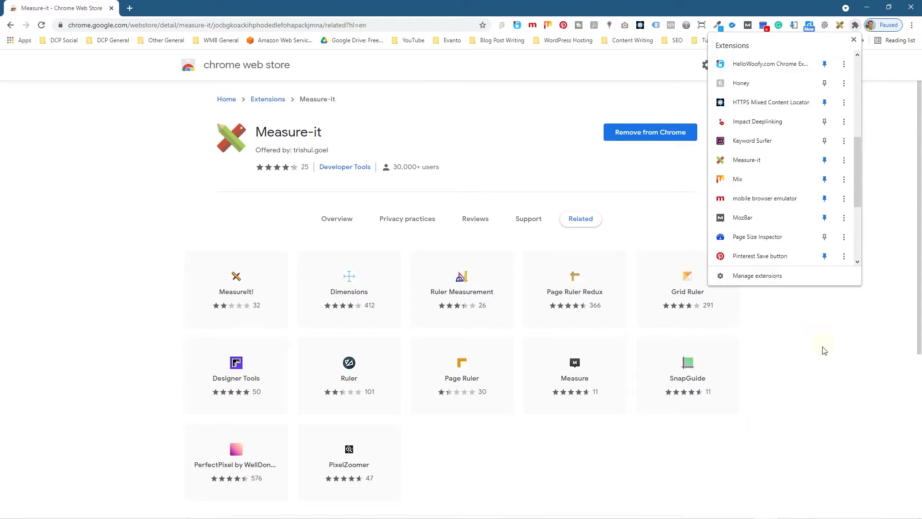
click(840, 25)
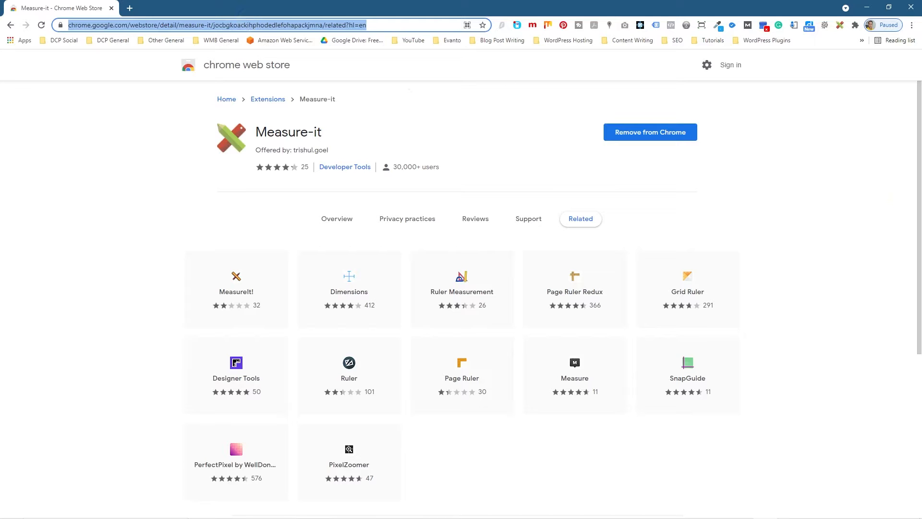
Go to alvapc.co.uk and scroll to the ALVA PC section's interior photo
click(235, 24)
text(alvapc.co.uk)
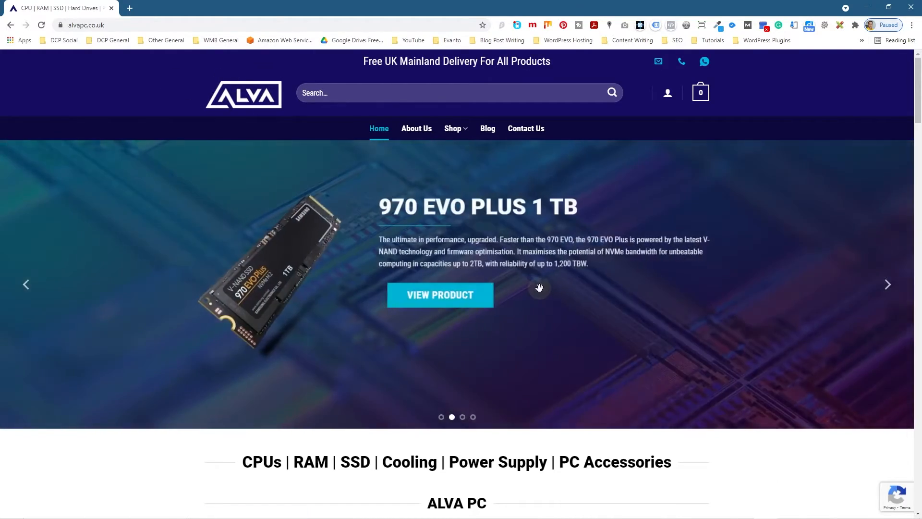
scroll(down, 3)
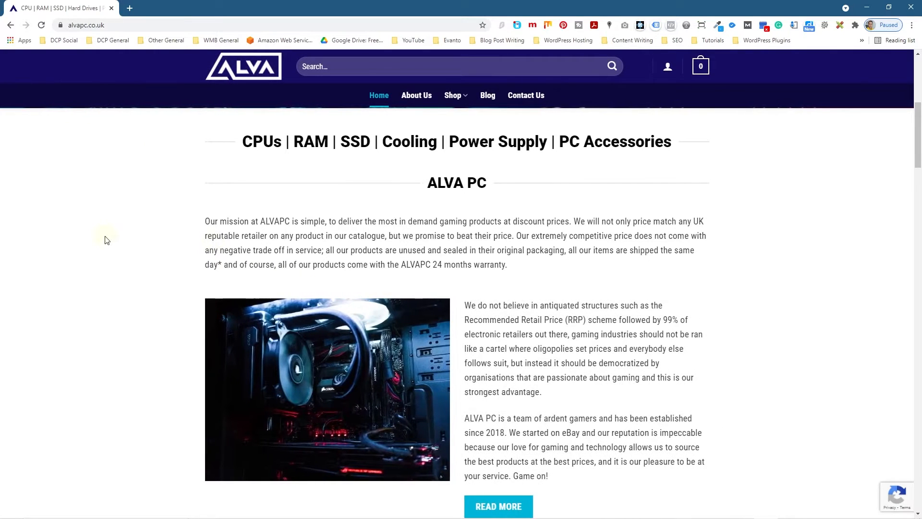
mouse_move(109, 239)
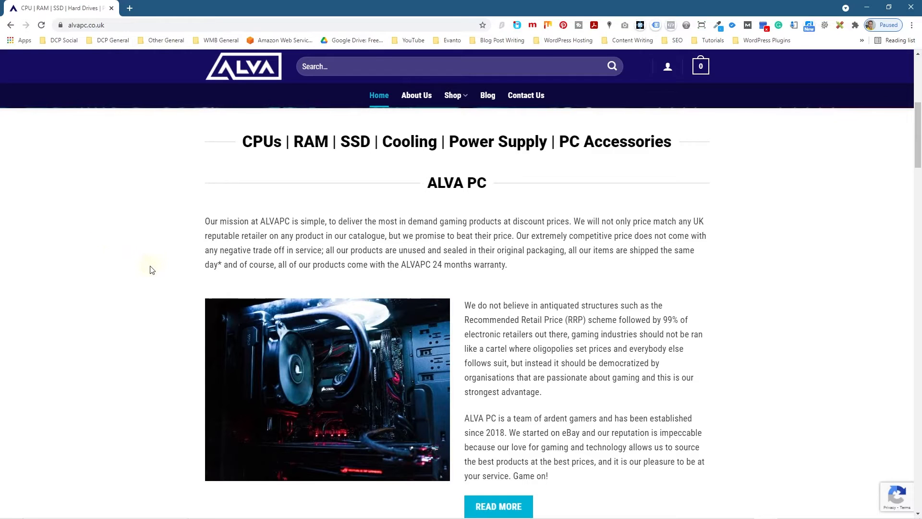
scroll(down, 3)
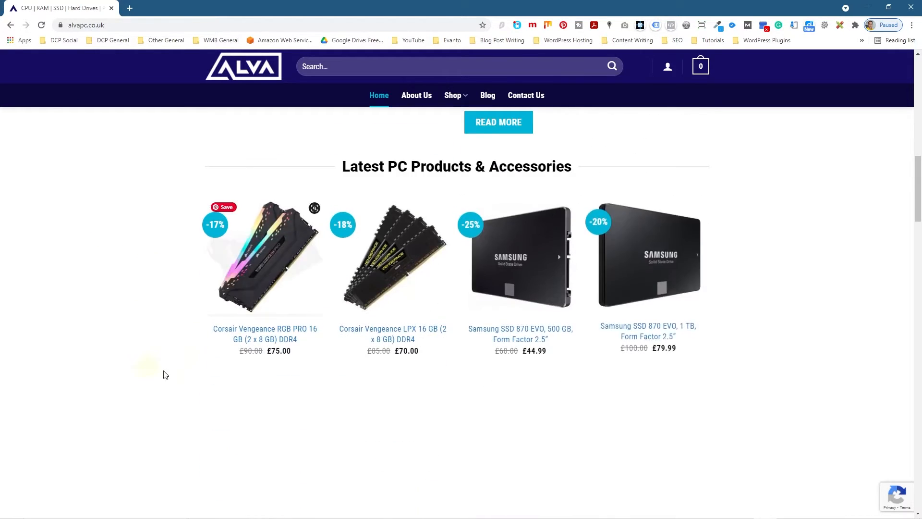
scroll(up, 3)
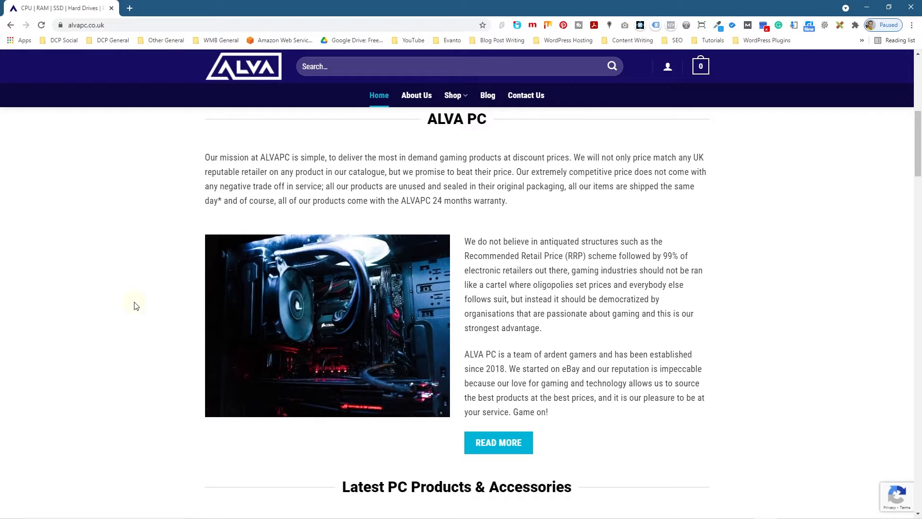
mouse_move(212, 242)
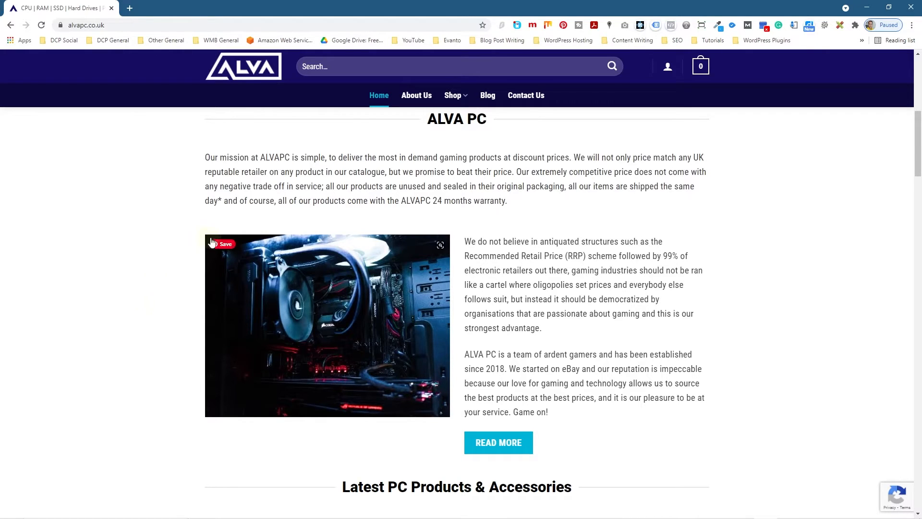
mouse_move(218, 398)
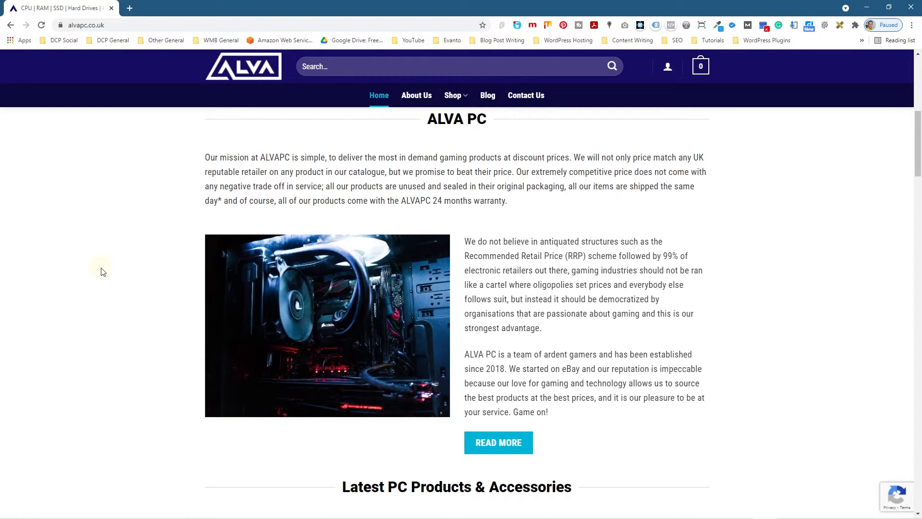
mouse_move(265, 325)
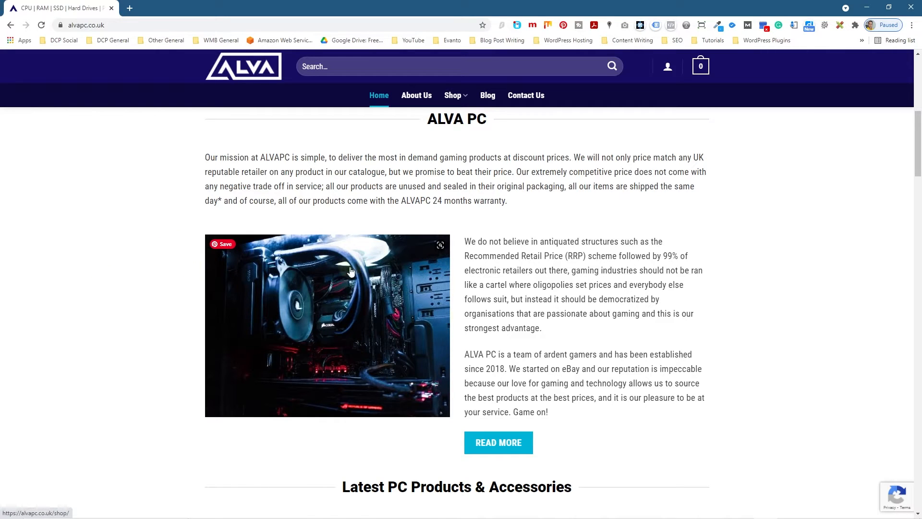
right_click(350, 274)
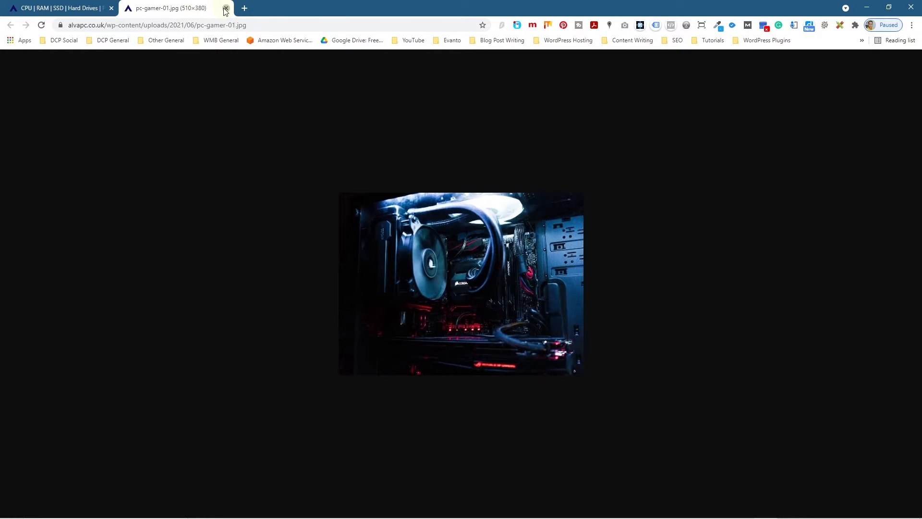
click(226, 8)
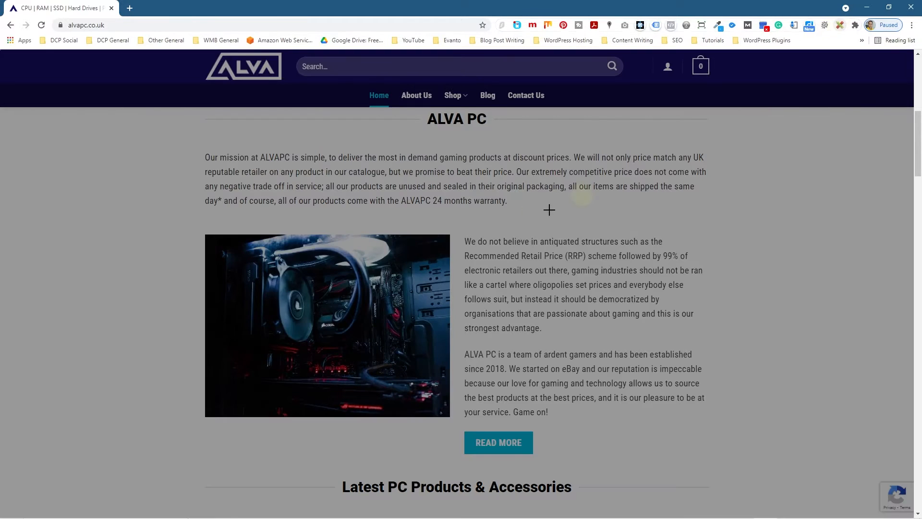
mouse_move(207, 236)
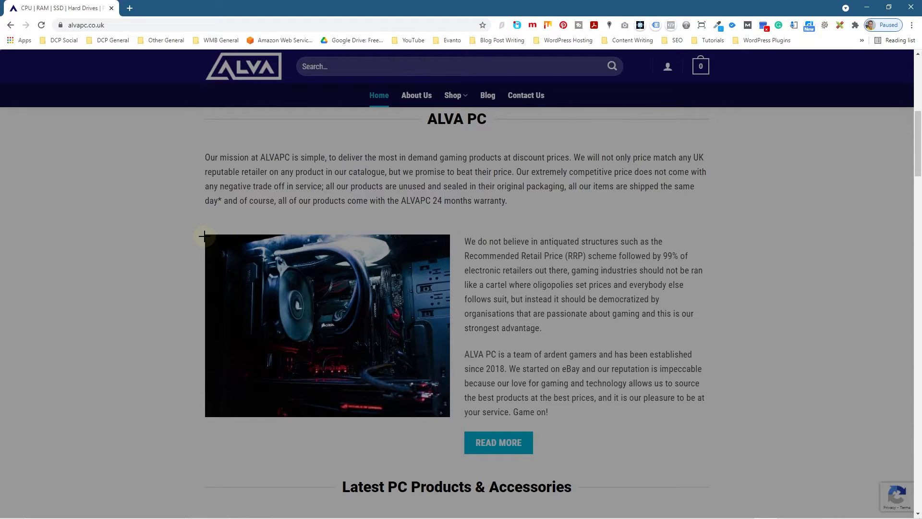
mouse_move(206, 235)
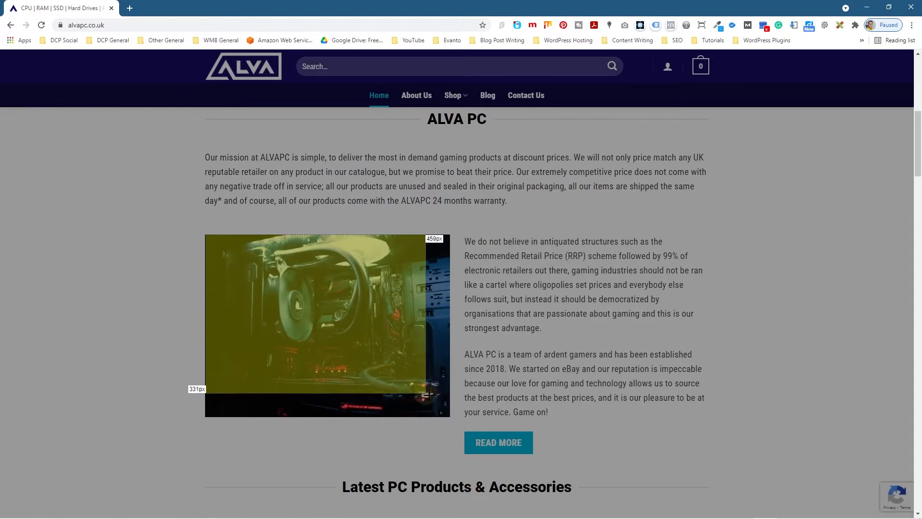
Drag a Measure-it box over the PC photo, reading about 510 × 381 px
drag(434, 394, 450, 417)
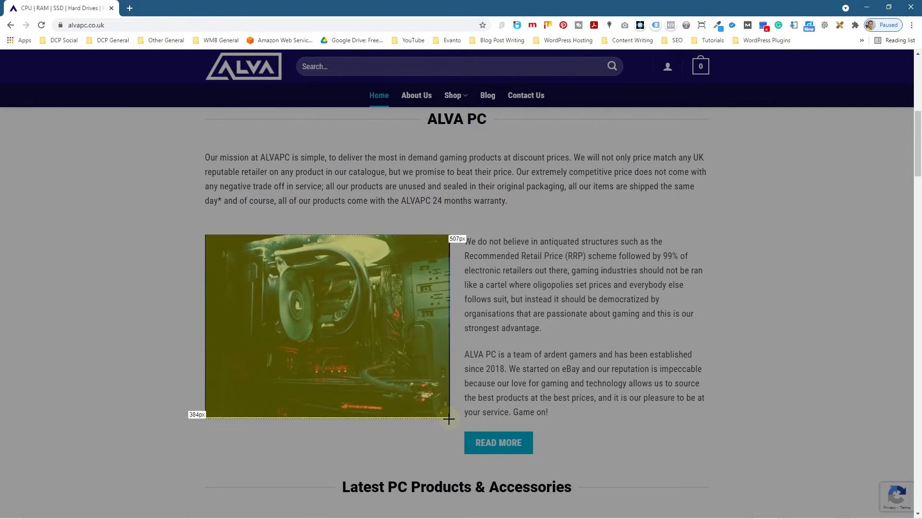
drag(448, 418, 450, 419)
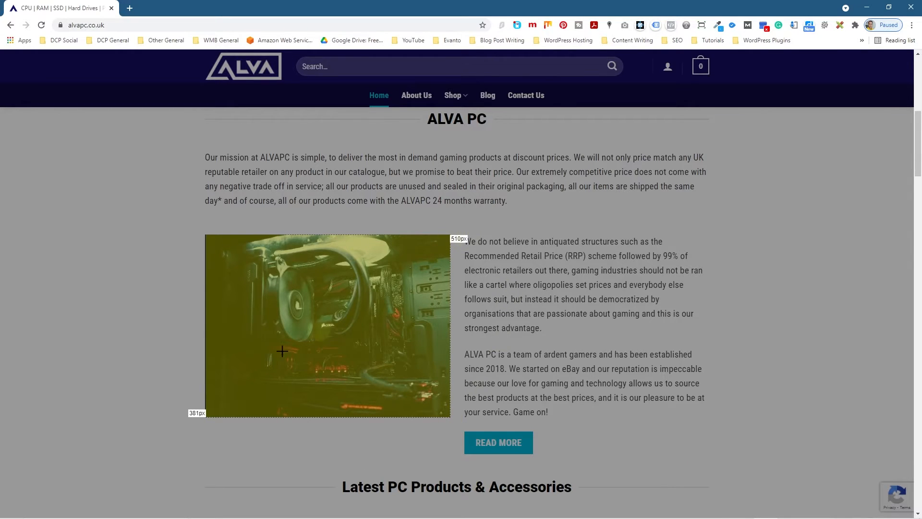
mouse_move(206, 411)
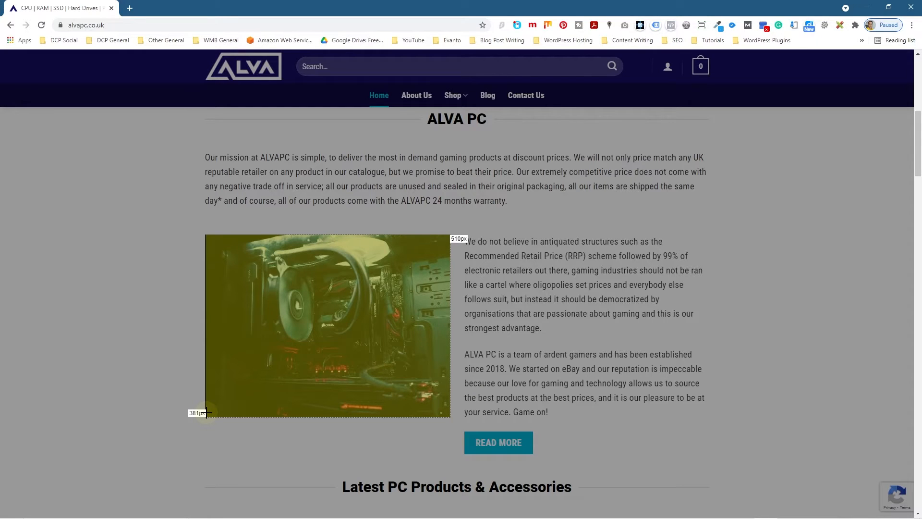
mouse_move(299, 301)
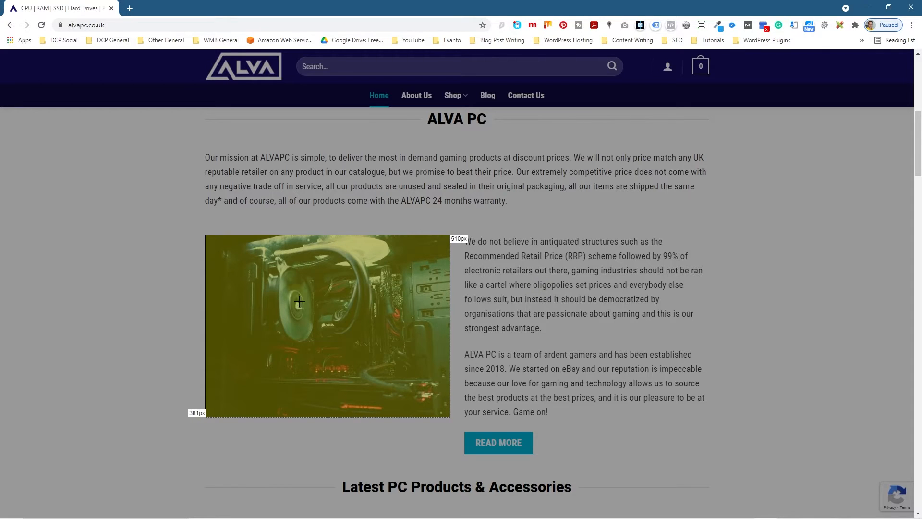
mouse_move(317, 286)
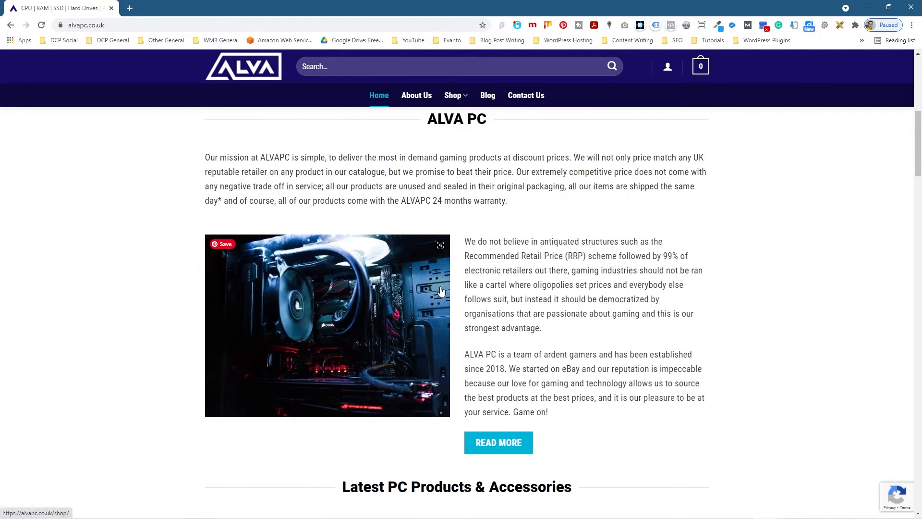
mouse_move(445, 424)
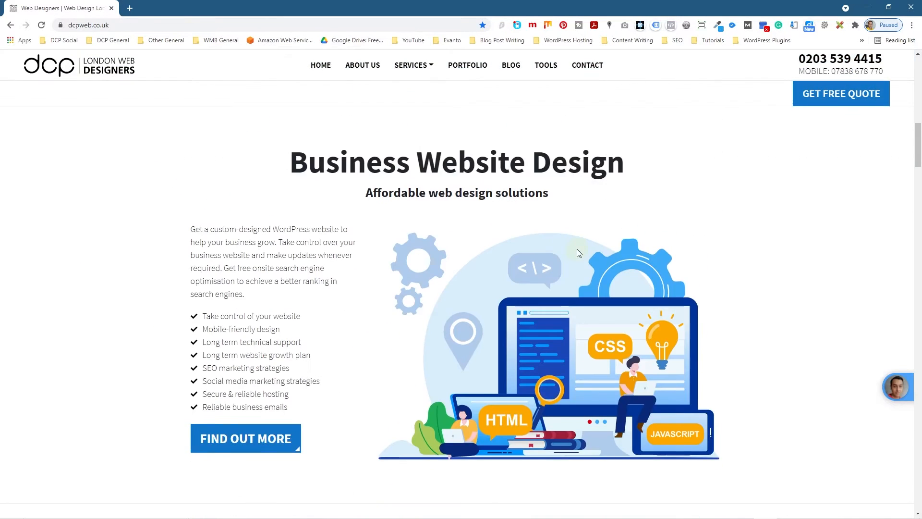
Measure the Business Website Design illustration (~710 × 490 px) and reset its tab's zoom to 100%
scroll(down, 3)
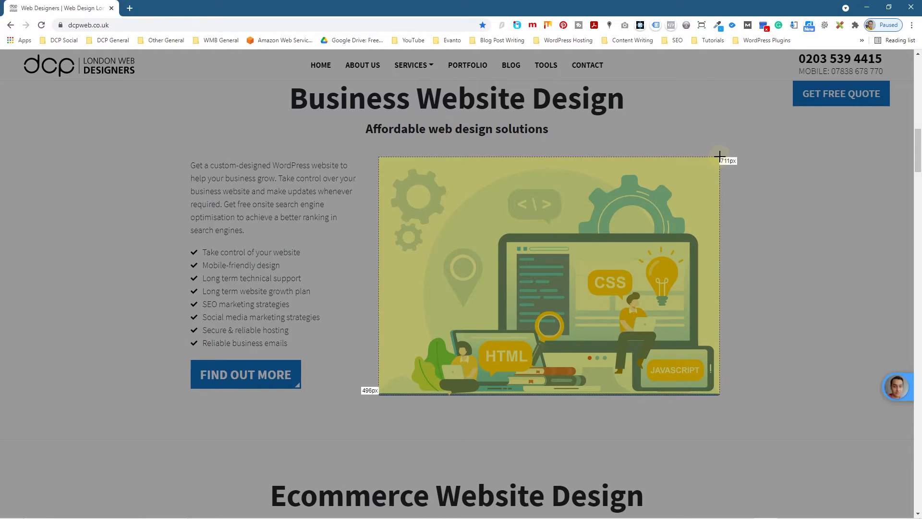
drag(720, 157, 719, 159)
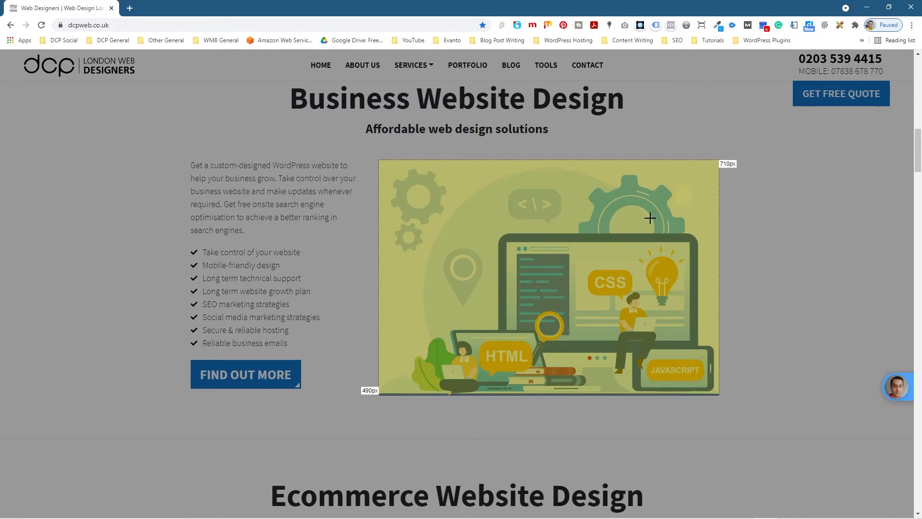
mouse_move(649, 331)
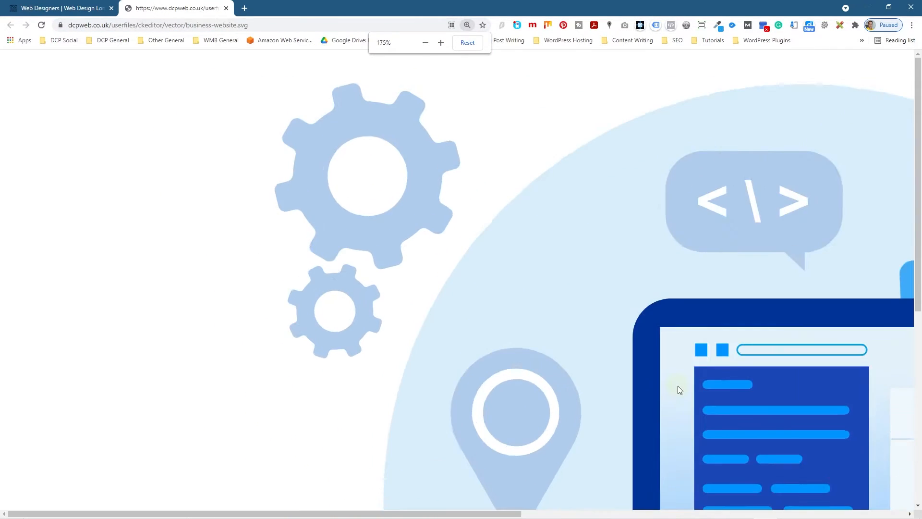
click(424, 42)
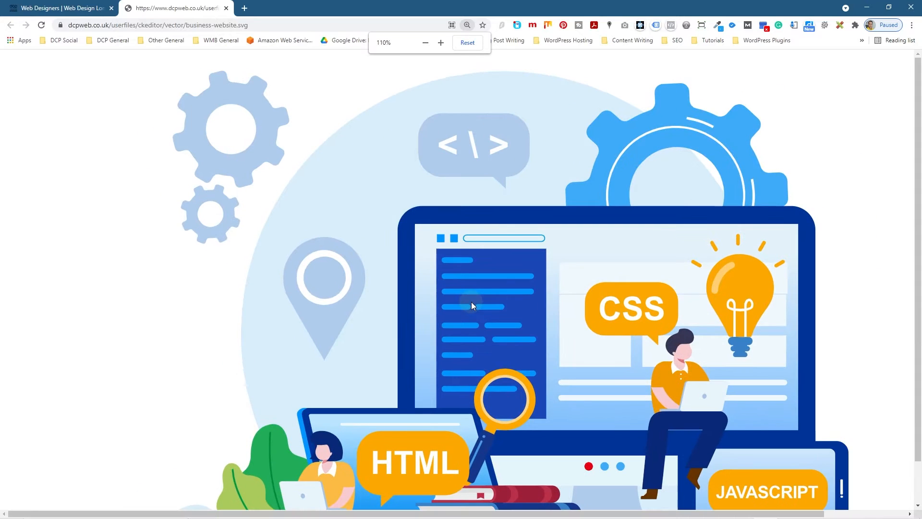
click(424, 42)
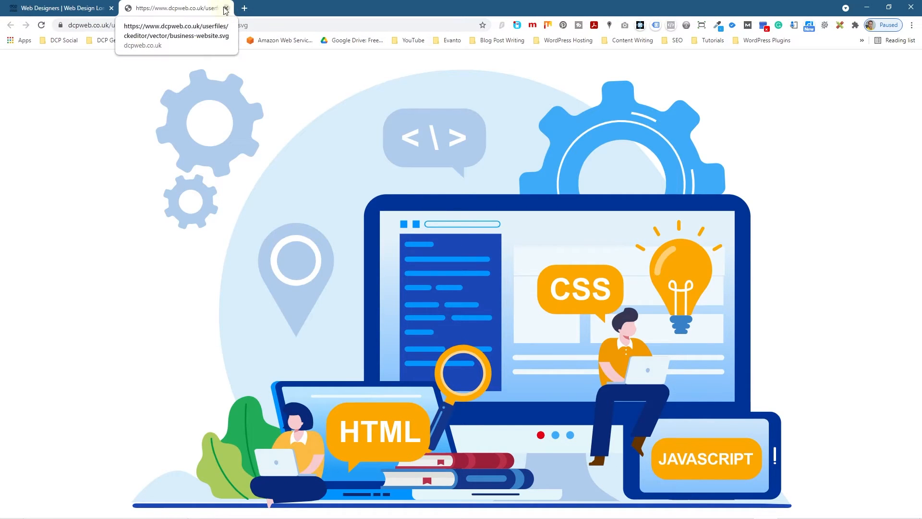
Close the SVG tab and scroll the dcpweb.co.uk homepage toward the portfolio projects
click(225, 8)
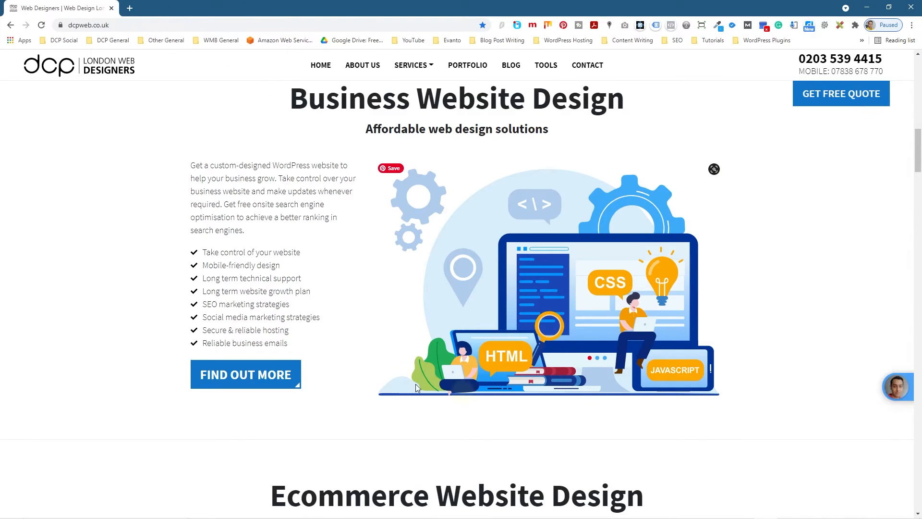
mouse_move(441, 202)
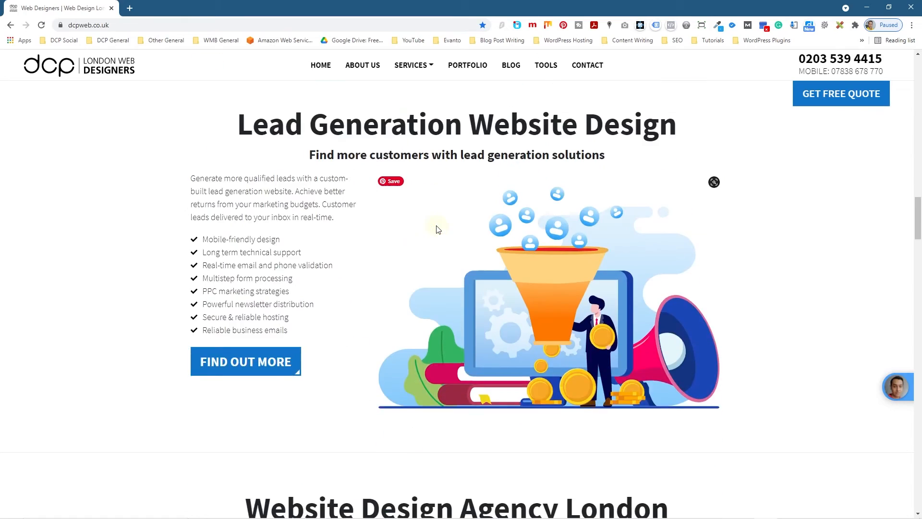
scroll(down, 3)
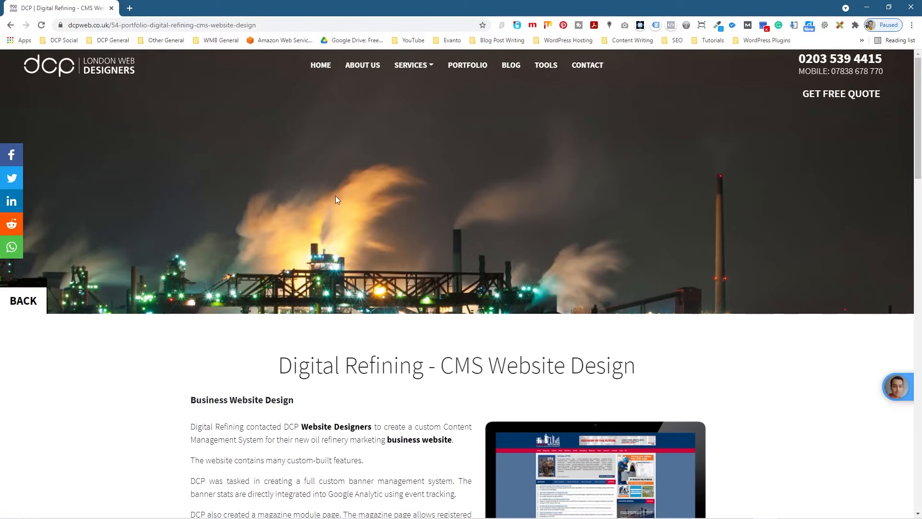
scroll(down, 3)
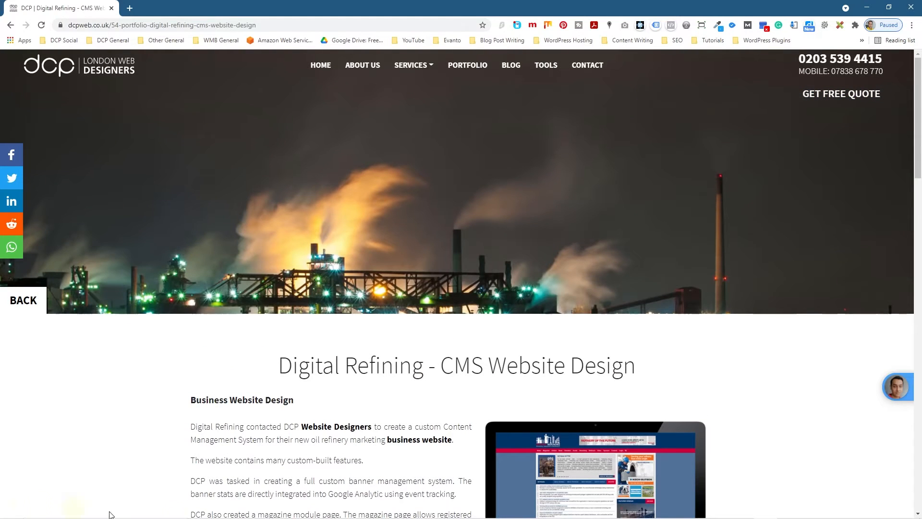
mouse_move(102, 79)
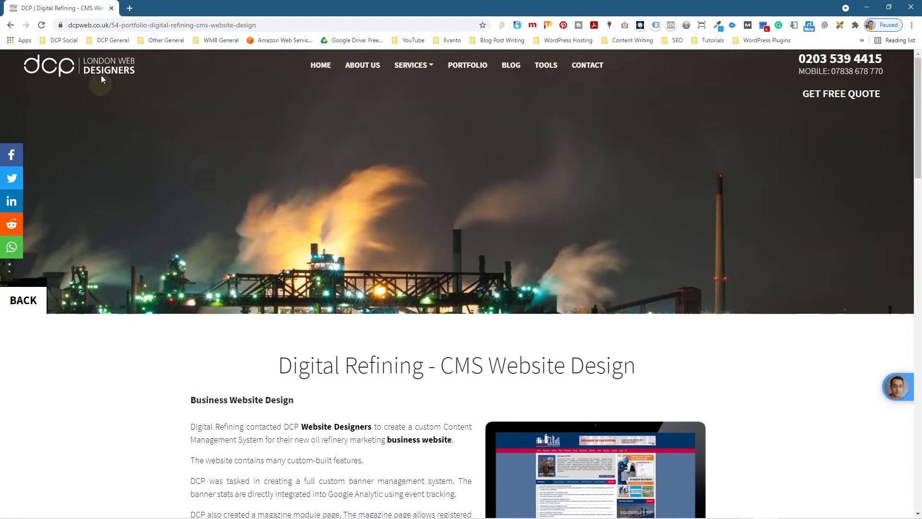
mouse_move(201, 276)
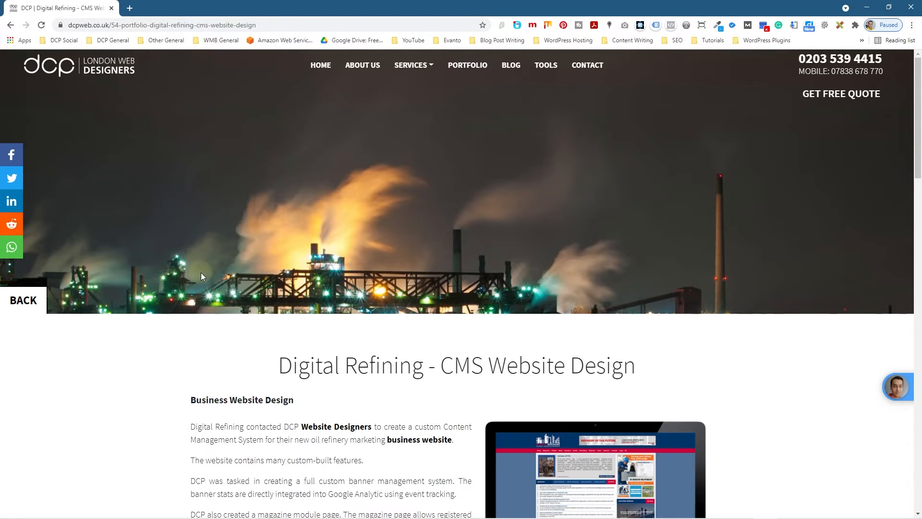
mouse_move(479, 78)
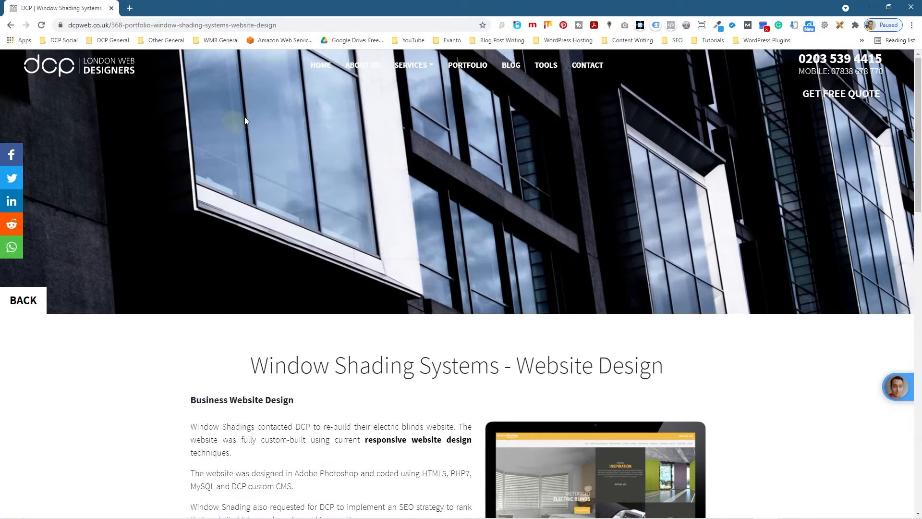
mouse_move(876, 468)
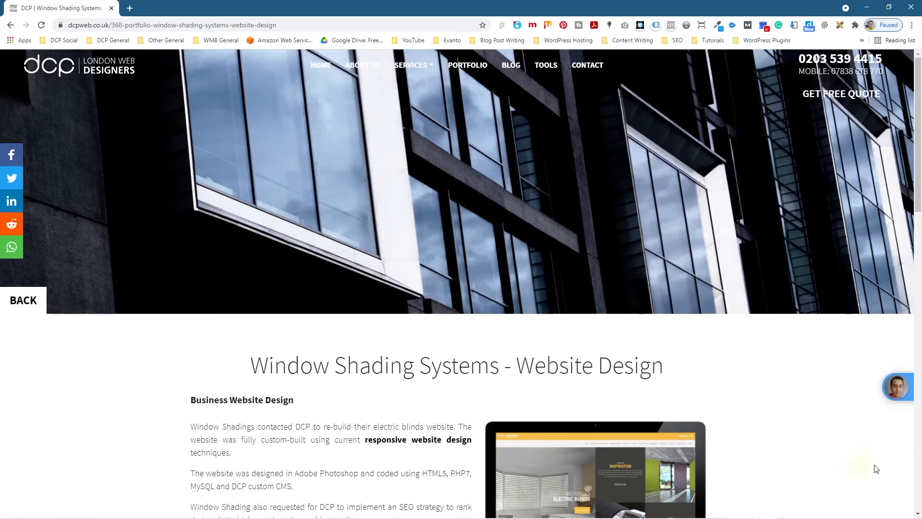
mouse_move(218, 342)
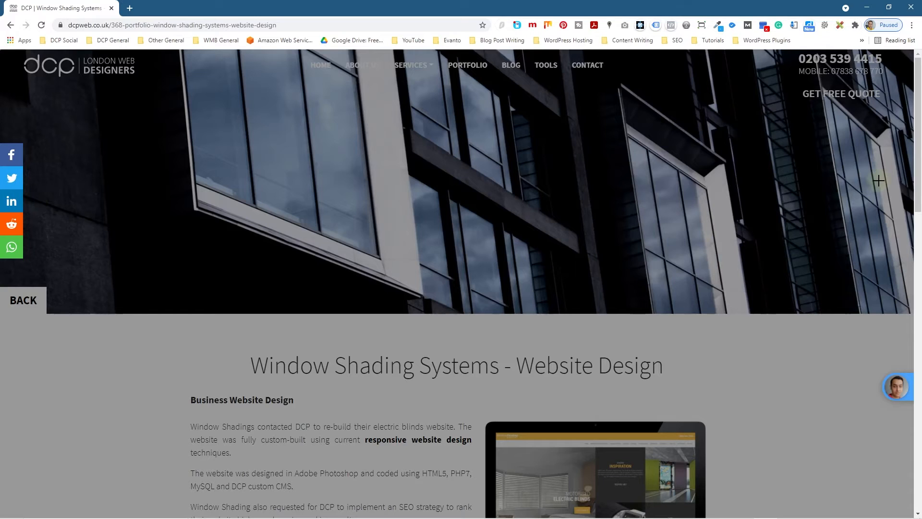
mouse_move(723, 168)
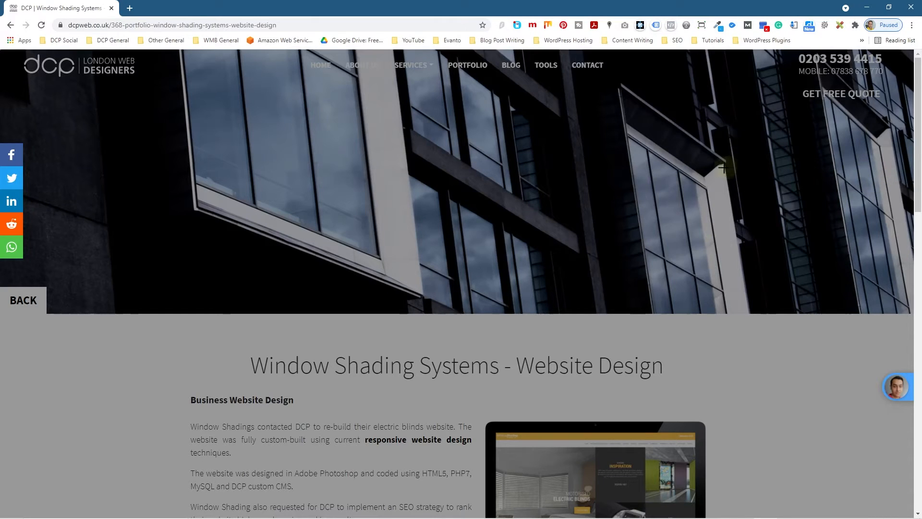
mouse_move(723, 170)
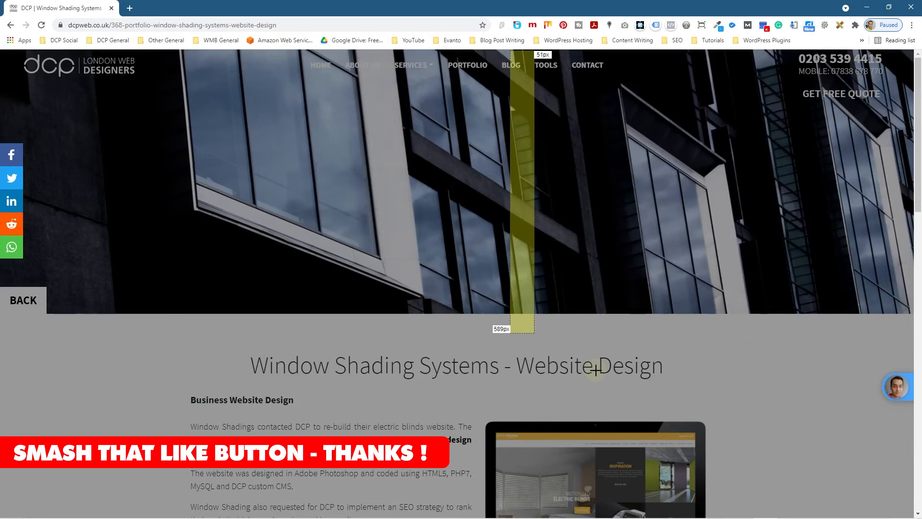
Scroll down to the Window Shading Systems project description after measuring the banner
scroll(down, 3)
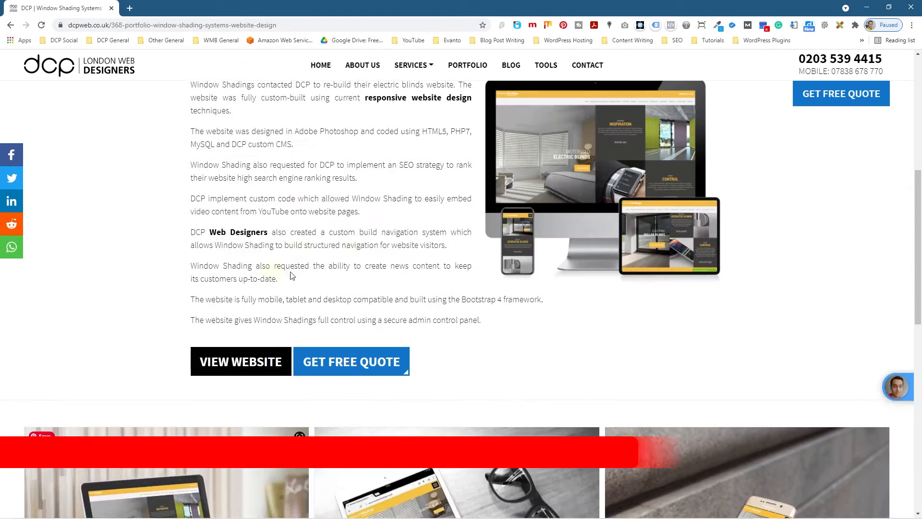
Scroll past the project write-up and open the dcpweb.co.uk blog page
scroll(down, 3)
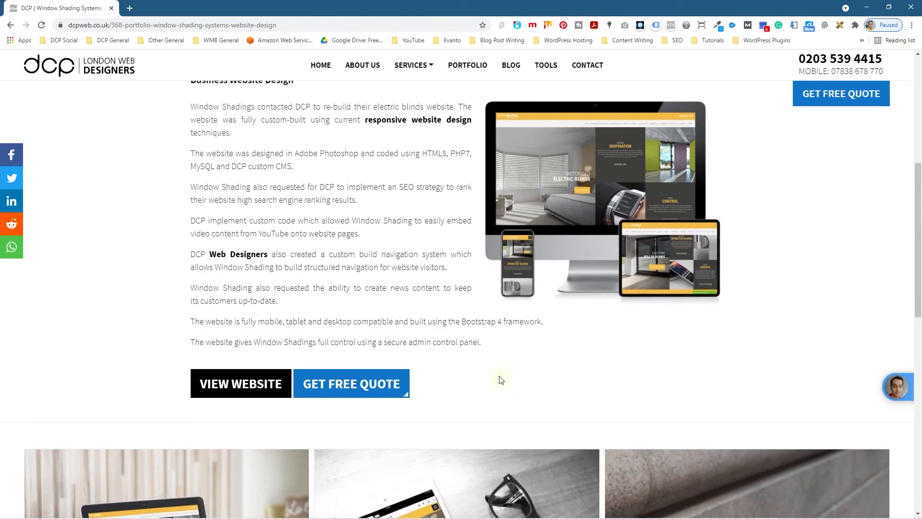
click(467, 65)
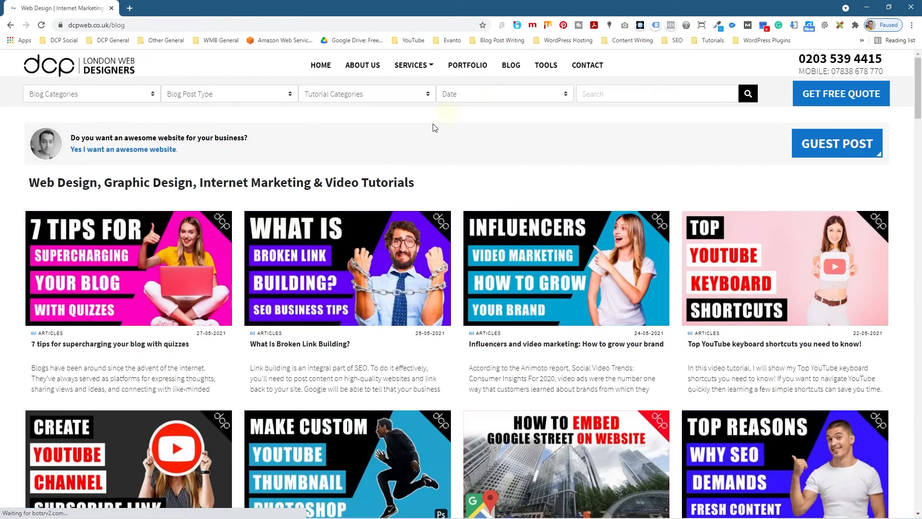
scroll(down, 3)
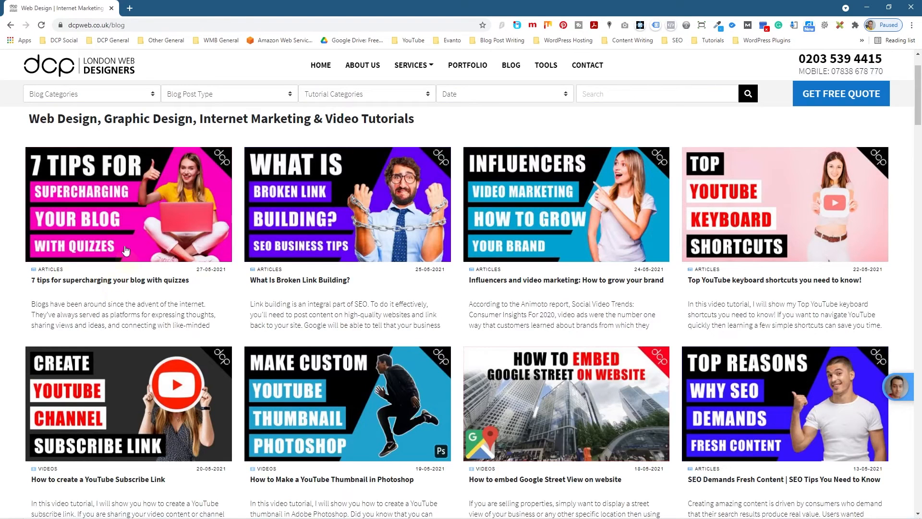
right_click(353, 253)
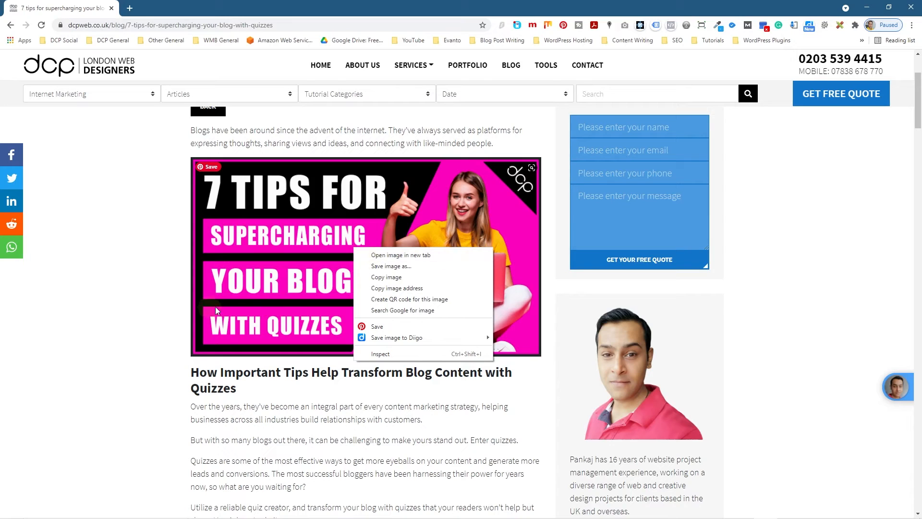
click(149, 282)
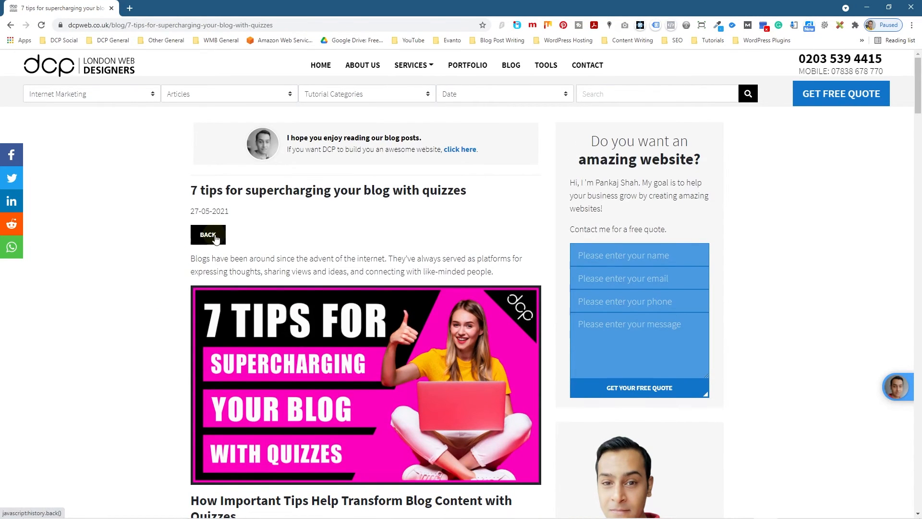
click(207, 234)
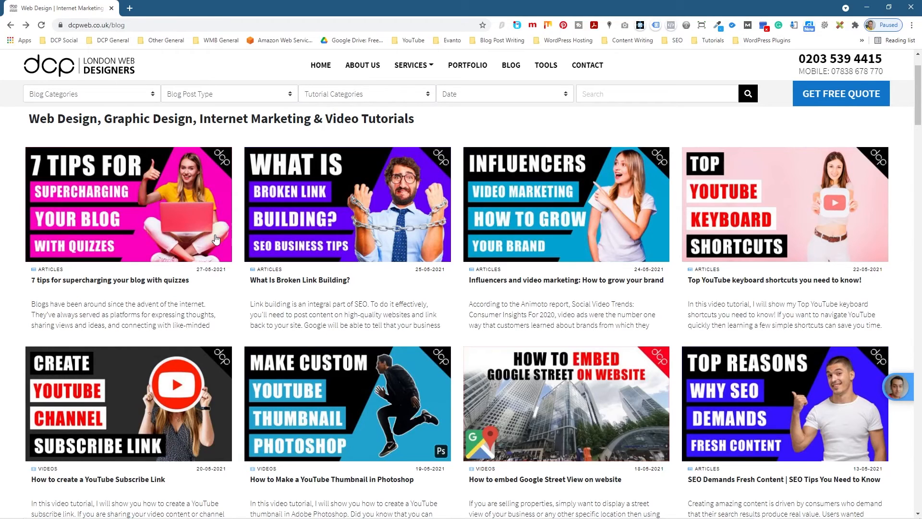
mouse_move(108, 74)
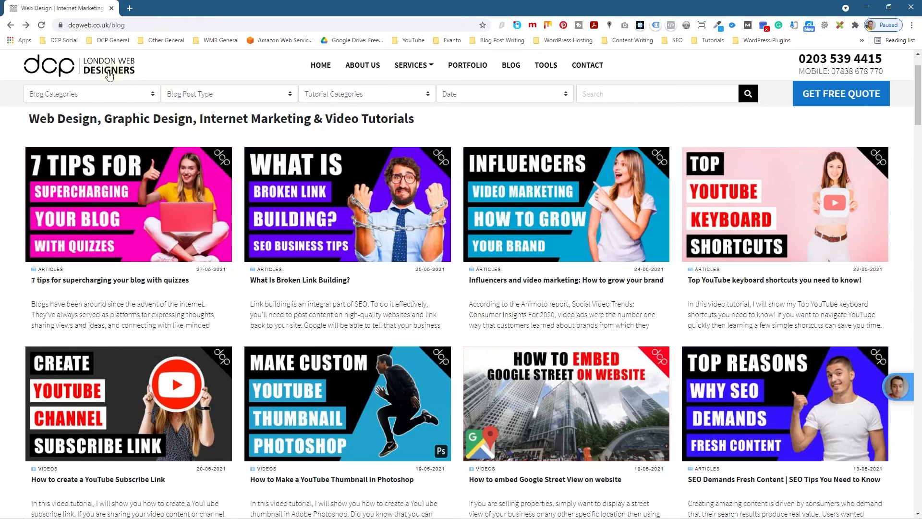
Visit the 7 tips quiz article, Business Website Design and Portfolio pages, then return home
click(113, 280)
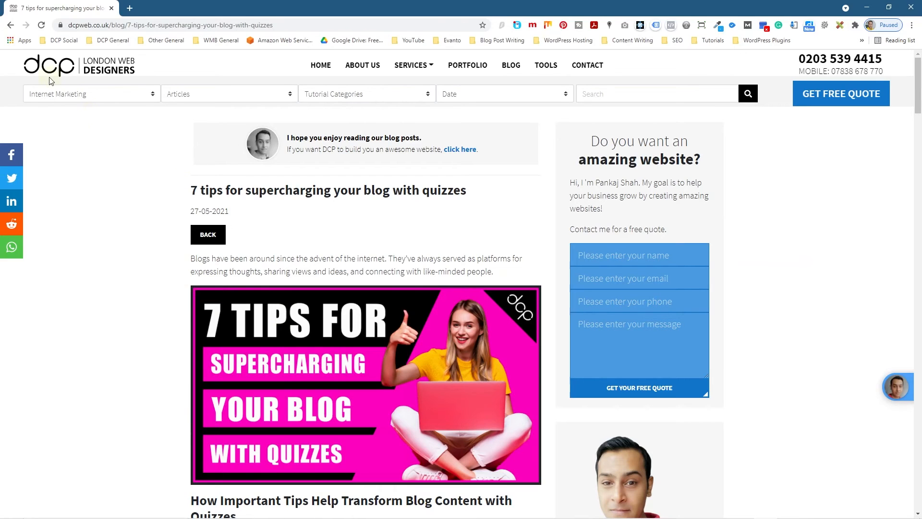
mouse_move(225, 296)
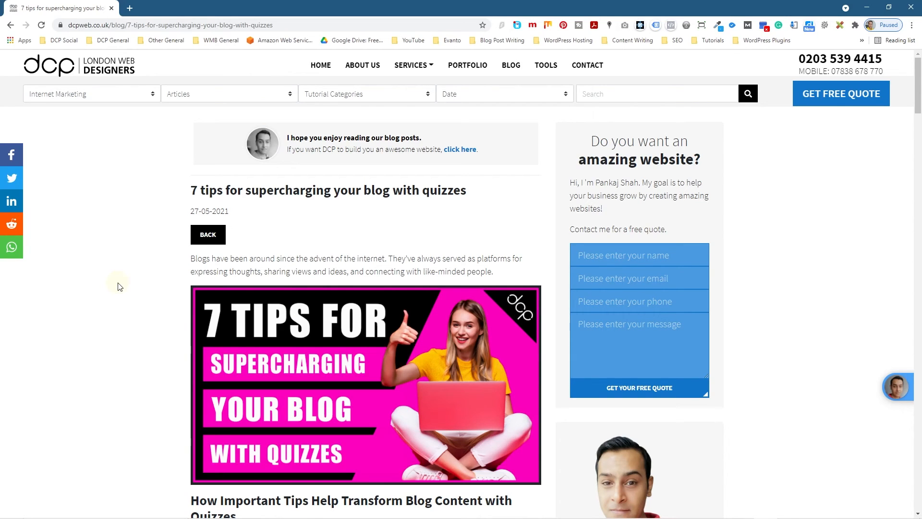
mouse_move(121, 284)
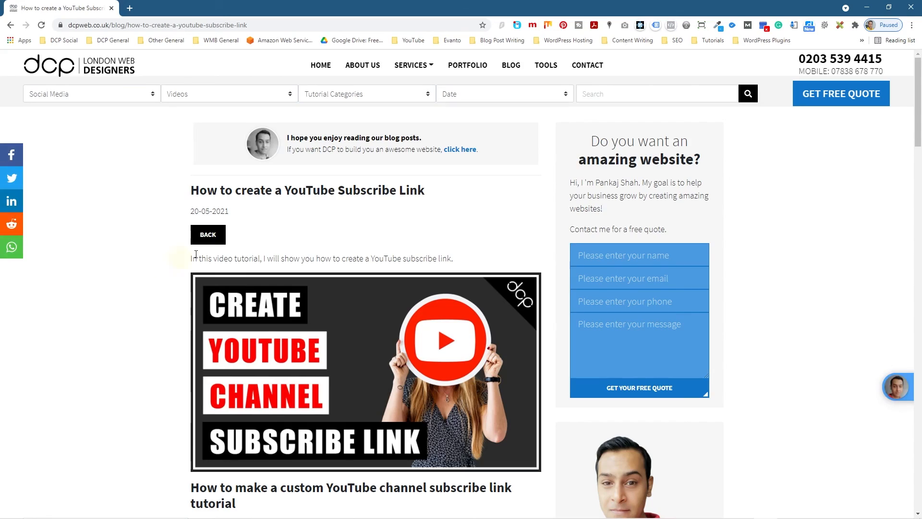
click(362, 65)
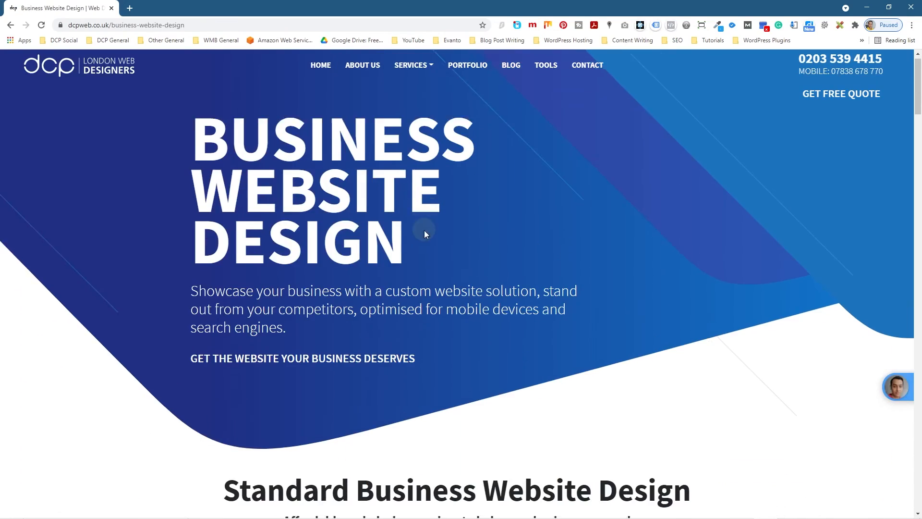
click(466, 65)
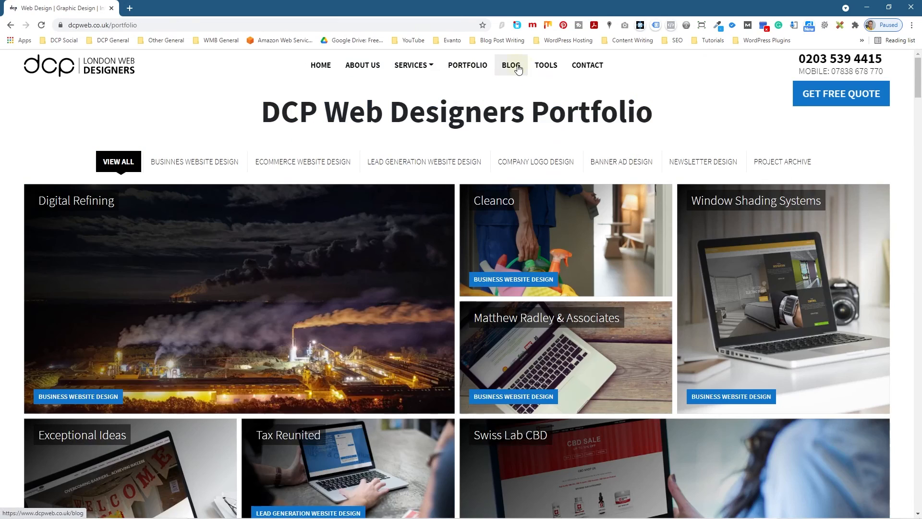
click(587, 66)
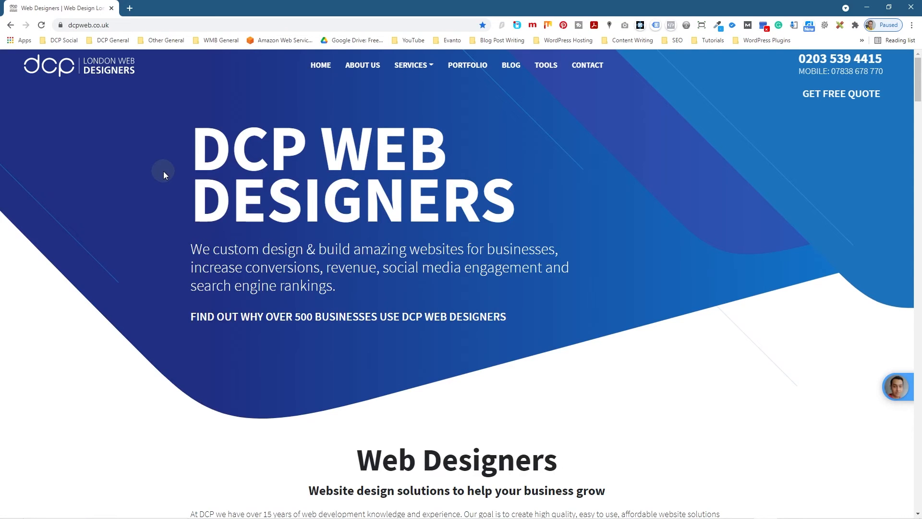
mouse_move(869, 8)
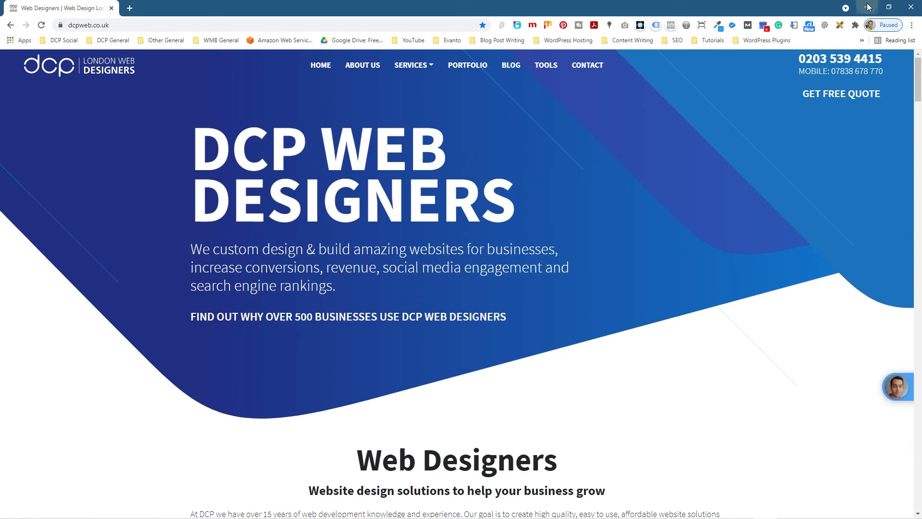